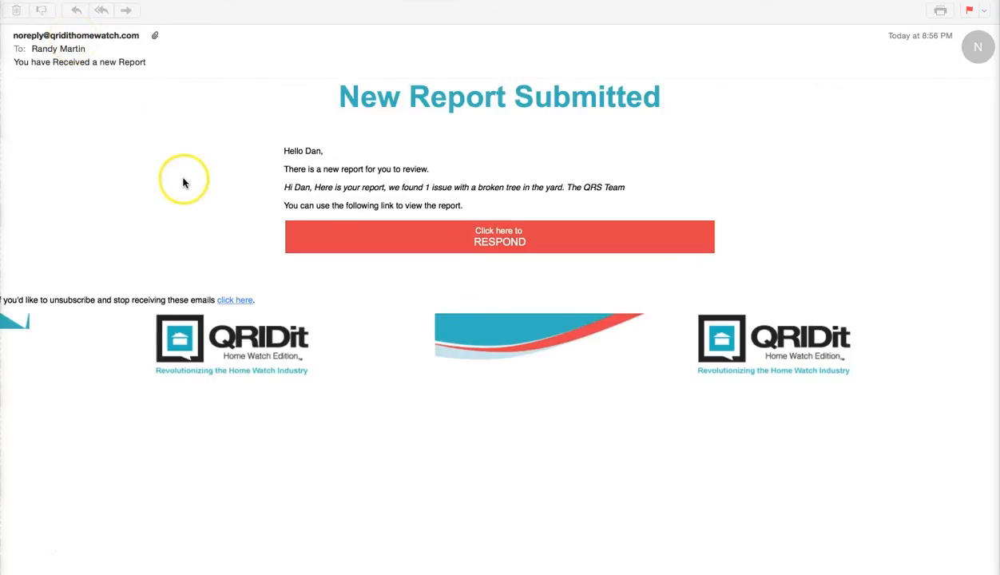
mouse_move(295, 162)
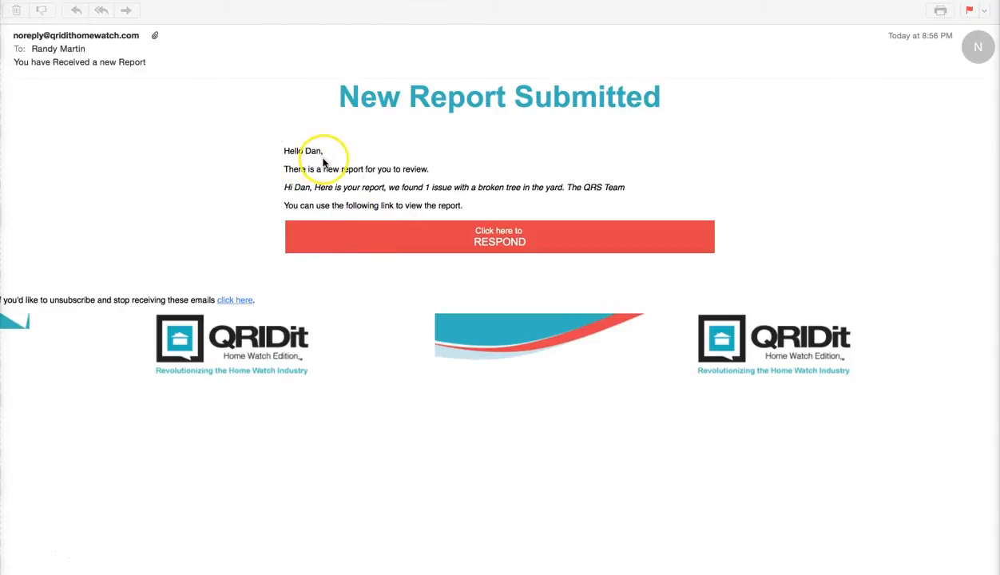
mouse_move(369, 182)
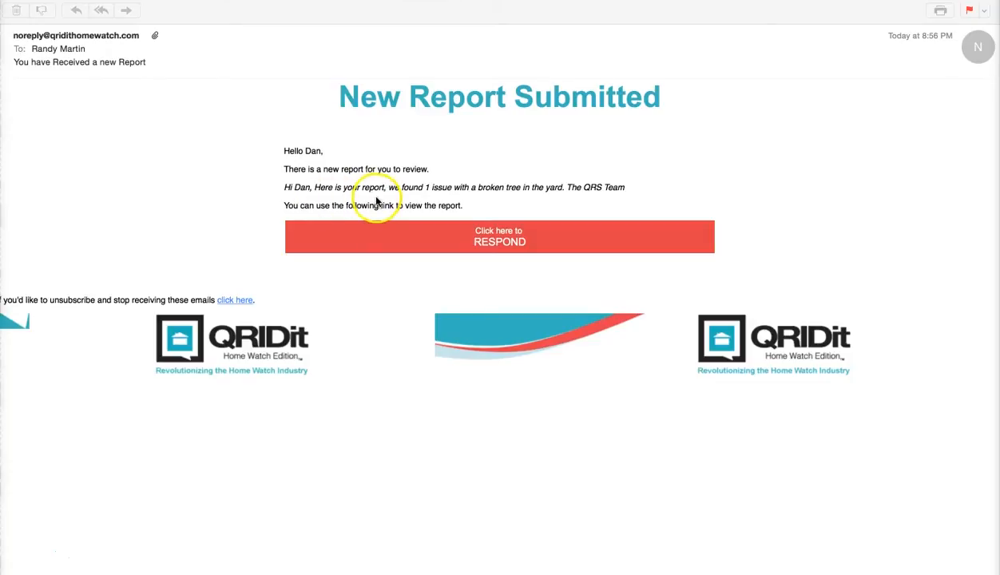
mouse_move(531, 195)
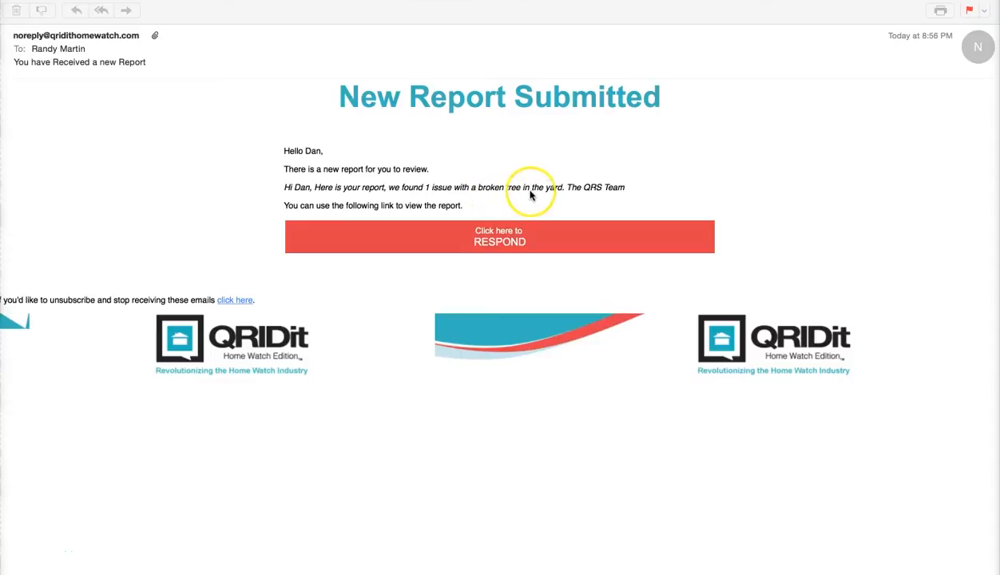
mouse_move(611, 195)
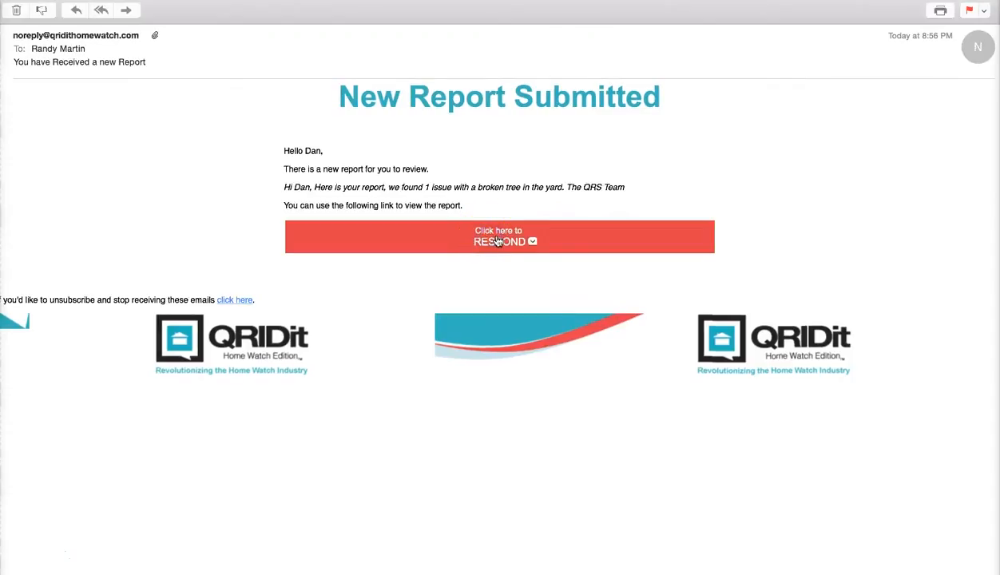
left_click(498, 237)
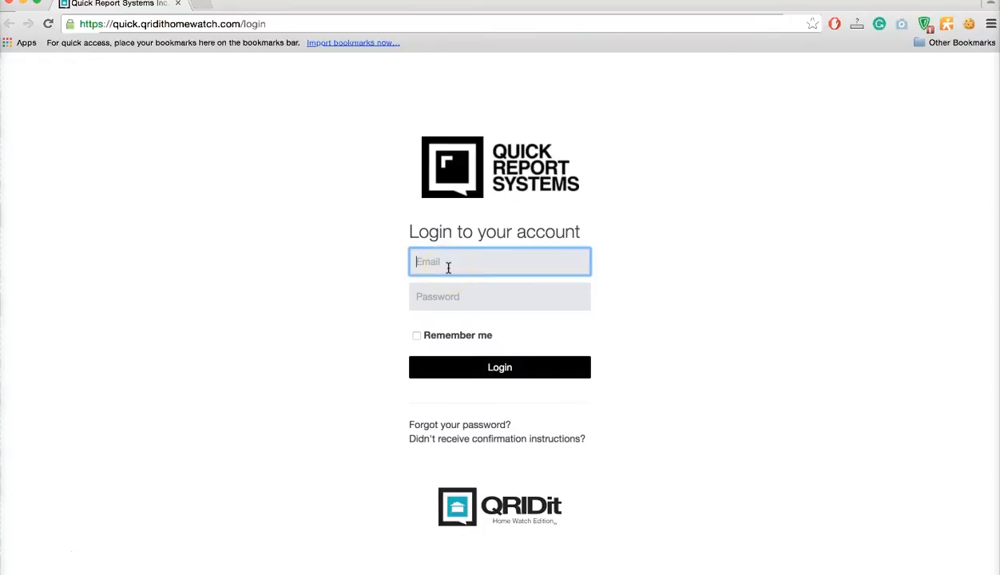
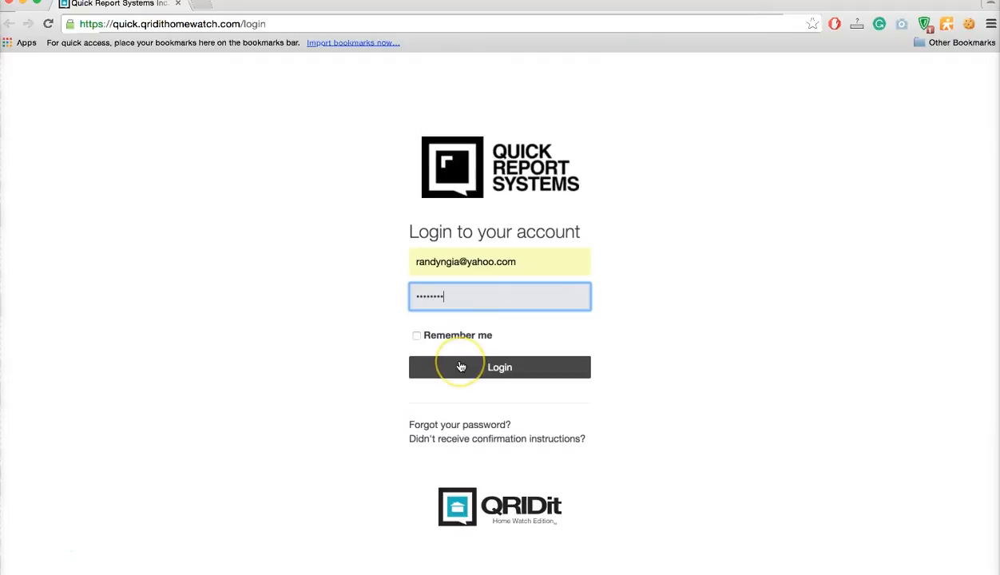
left_click(499, 366)
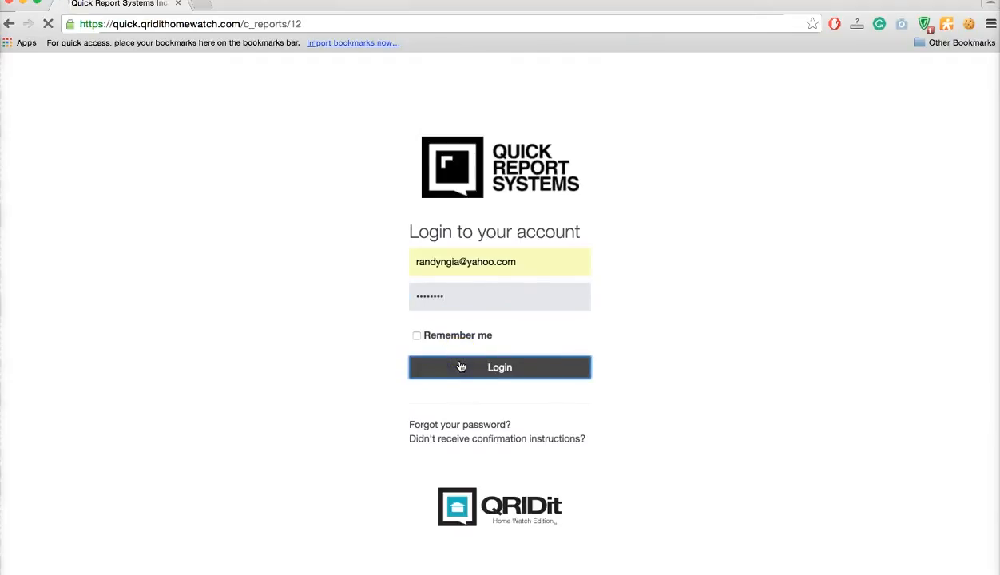
left_click(498, 365)
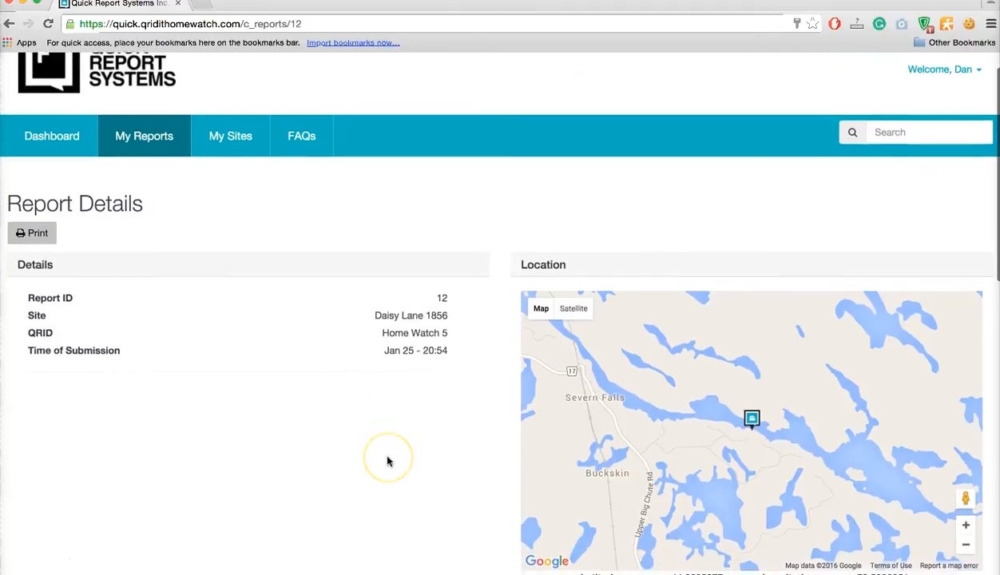
scroll("down", 3)
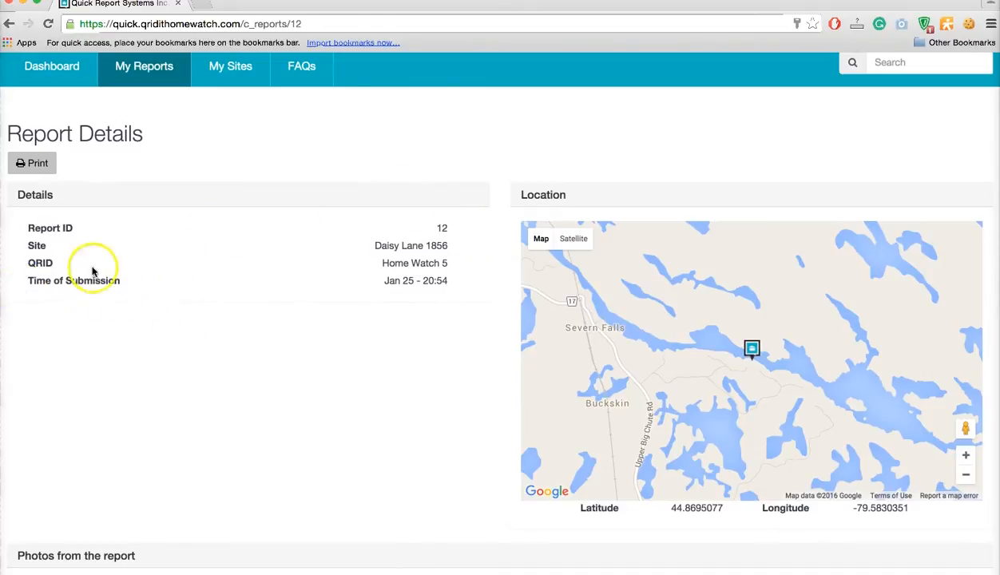
mouse_move(272, 262)
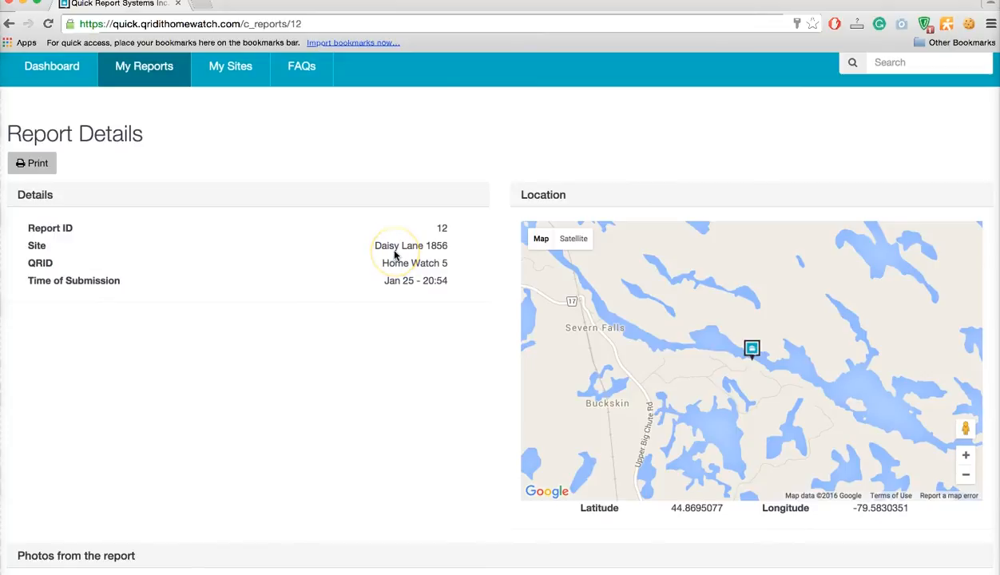
mouse_move(344, 264)
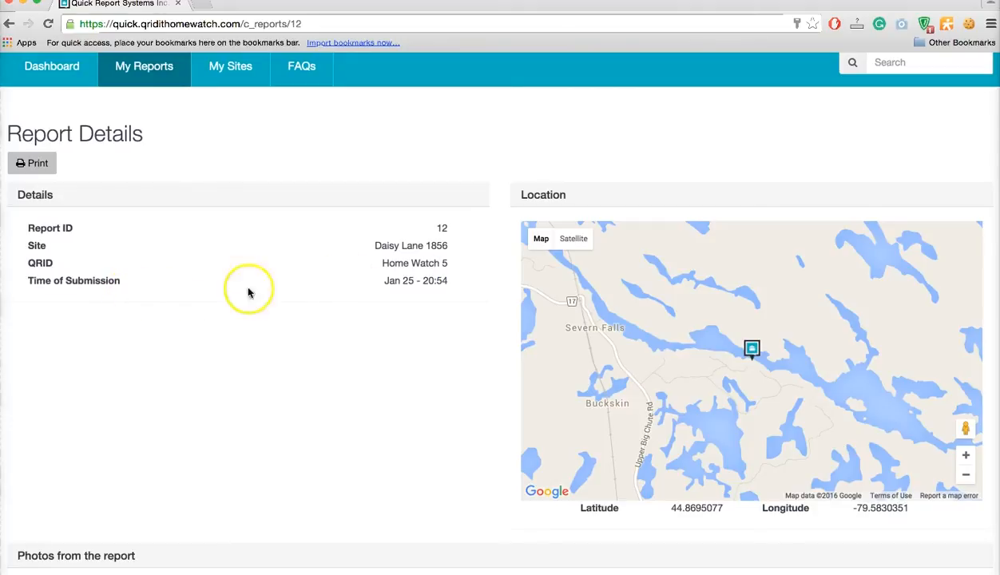
mouse_move(408, 284)
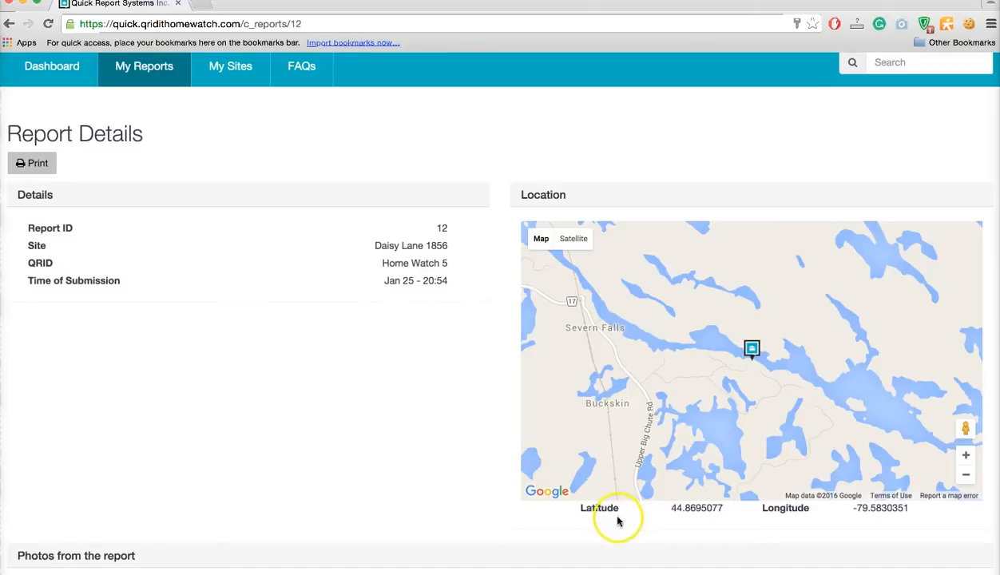
mouse_move(743, 389)
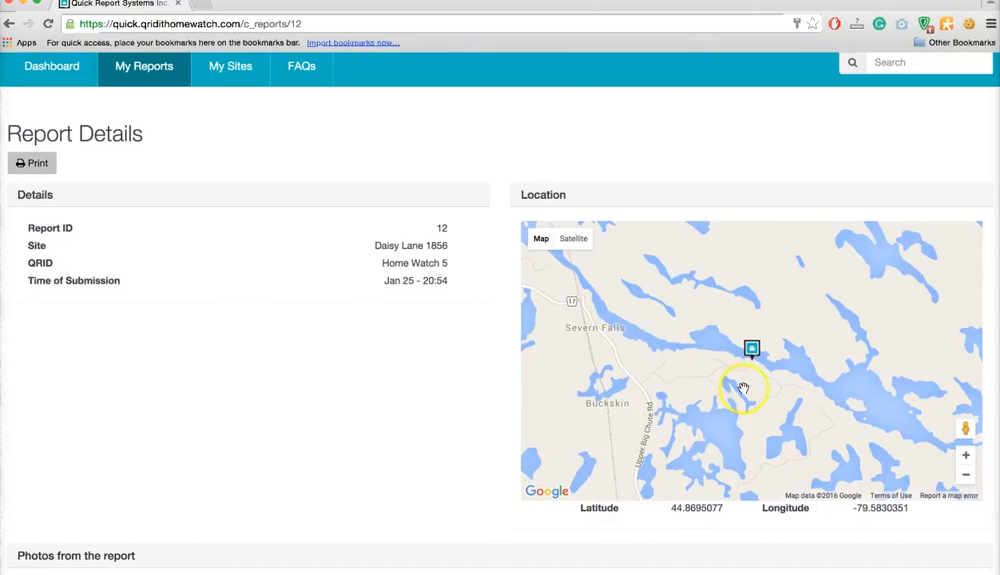
mouse_move(790, 368)
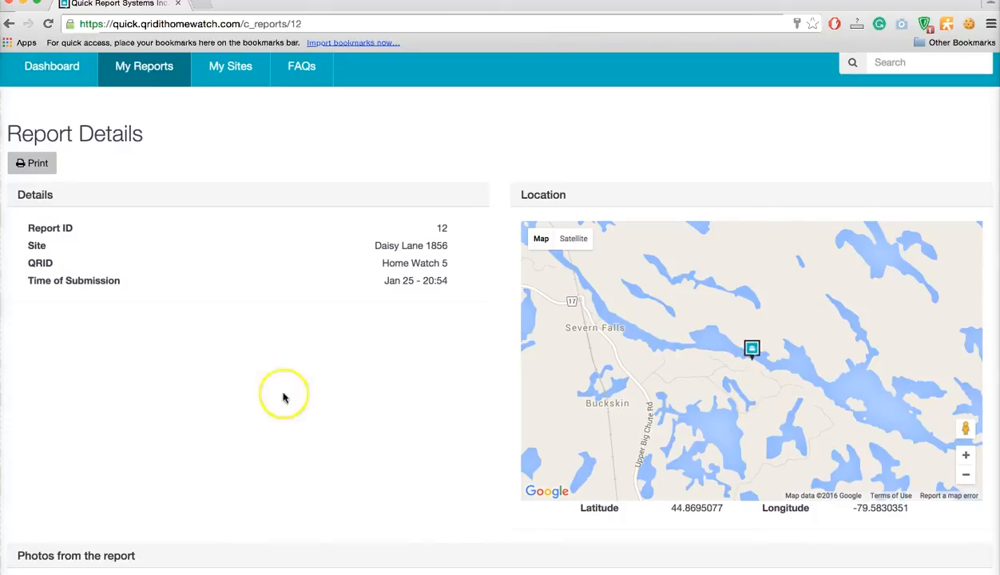
scroll("down", 3)
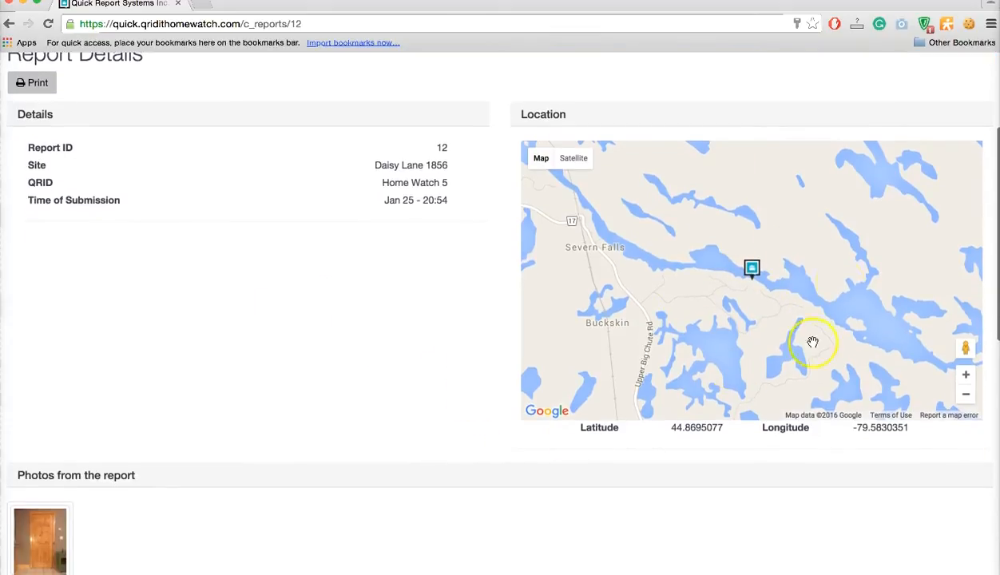
scroll("down", 3)
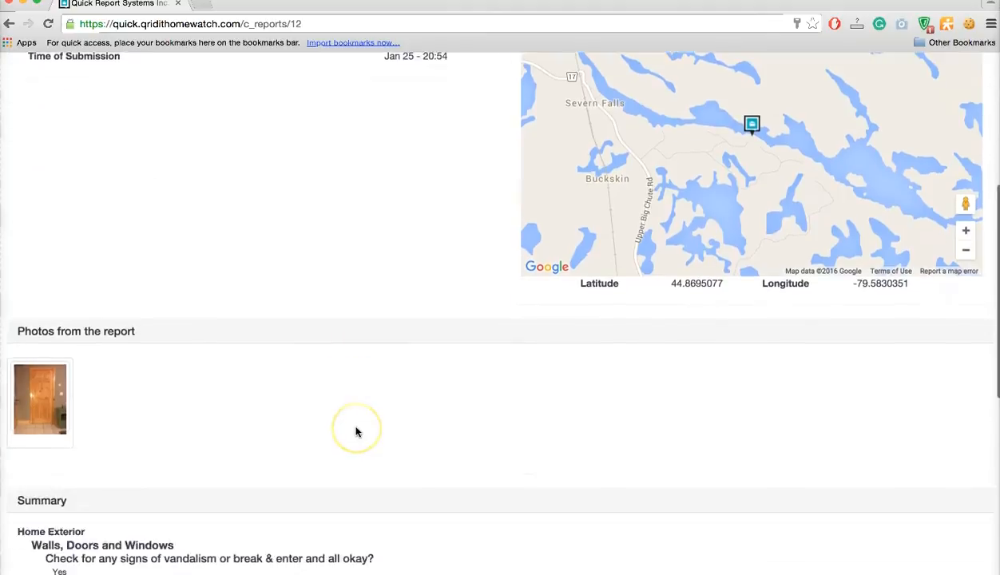
scroll("down", 3)
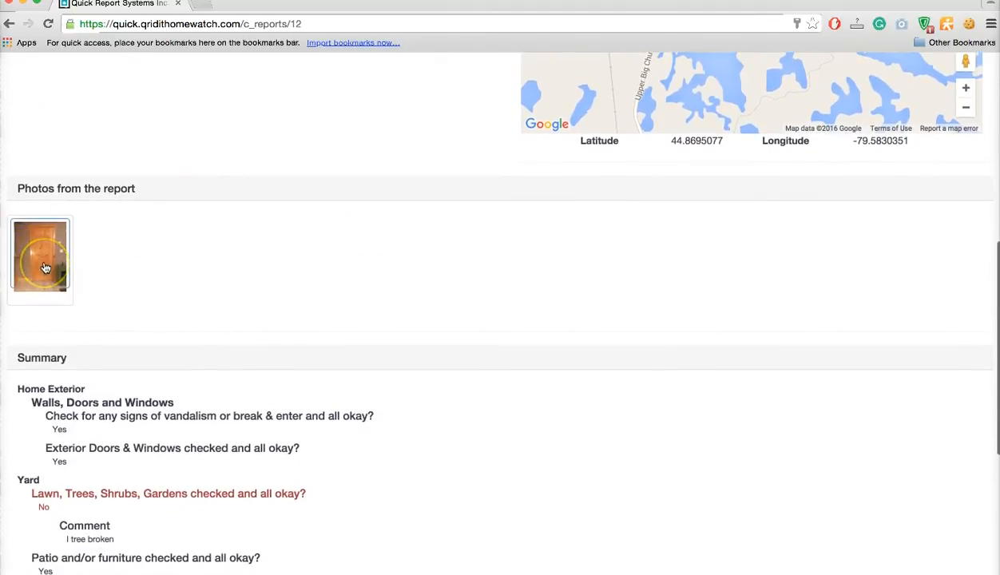
left_click(40, 257)
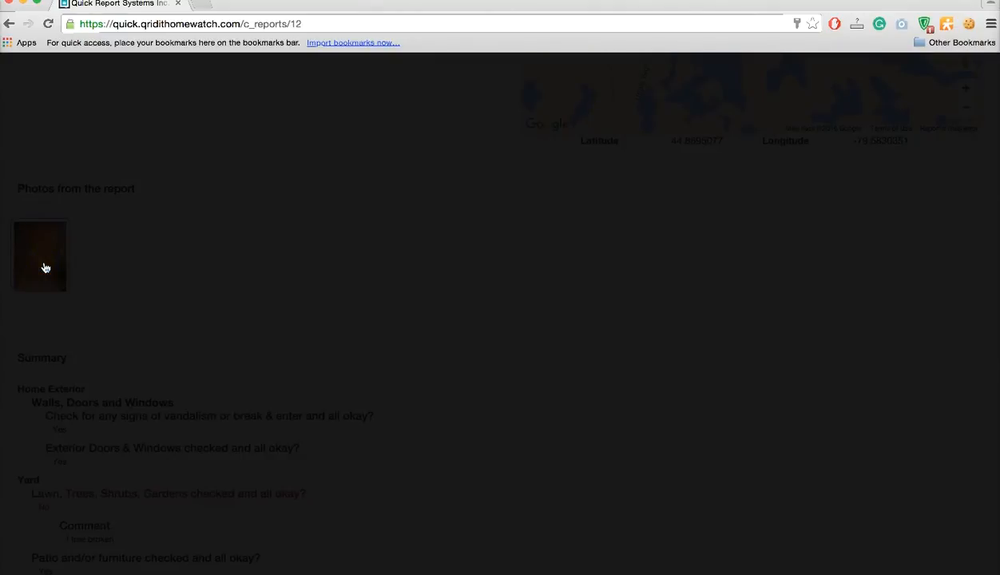
left_click(40, 255)
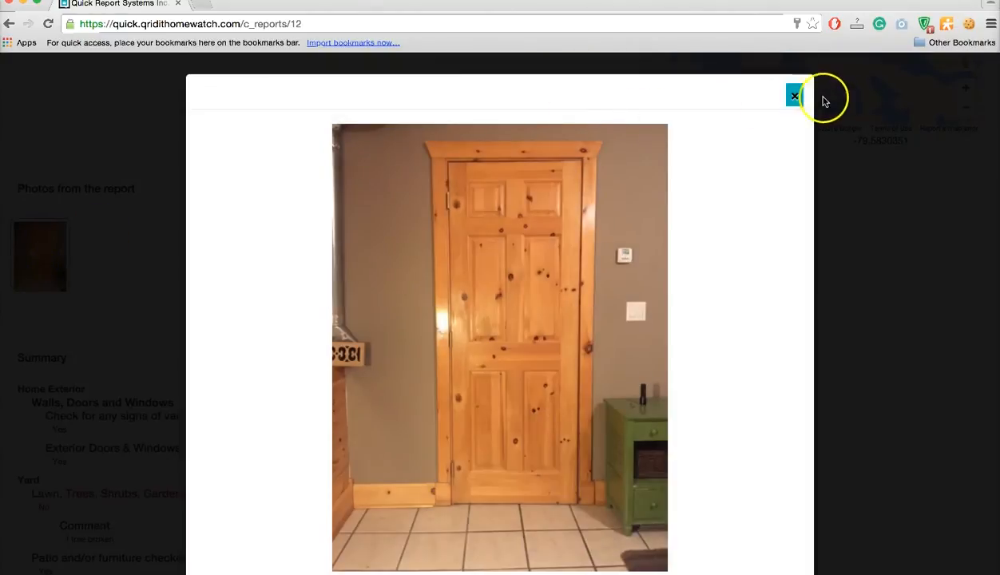
left_click(793, 97)
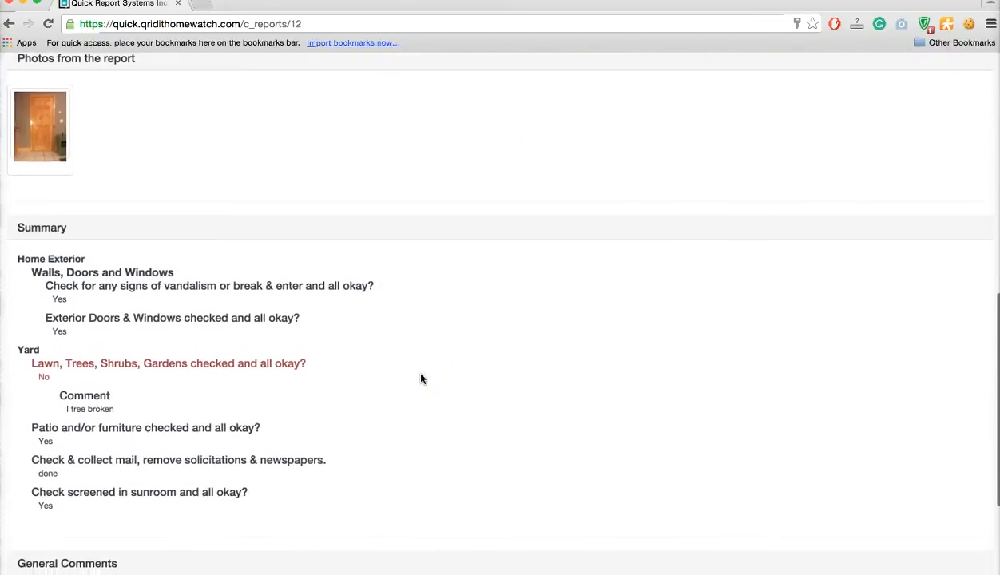
Scroll the report down to General Comments showing the admin's broken-tree message.
scroll("down", 3)
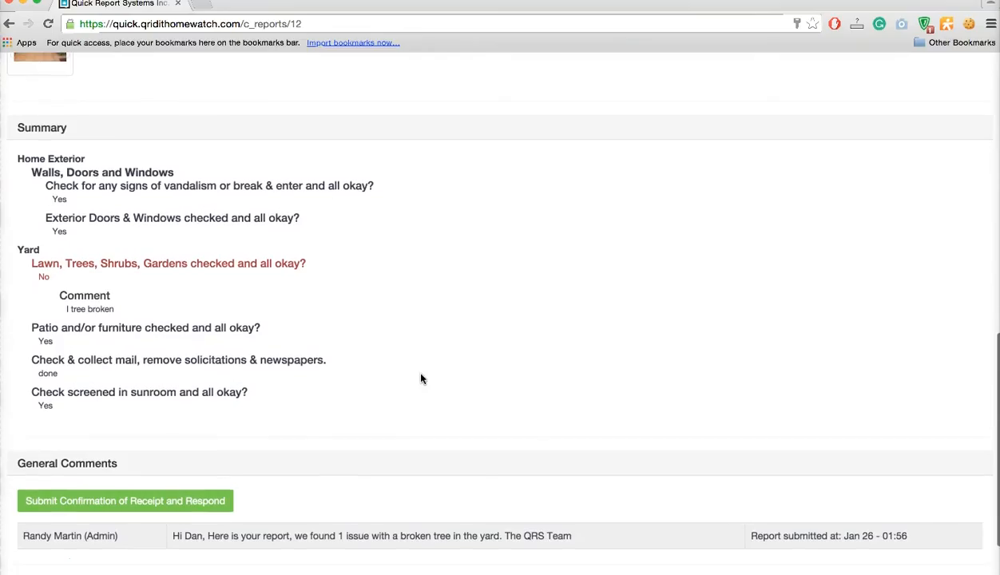
mouse_move(380, 261)
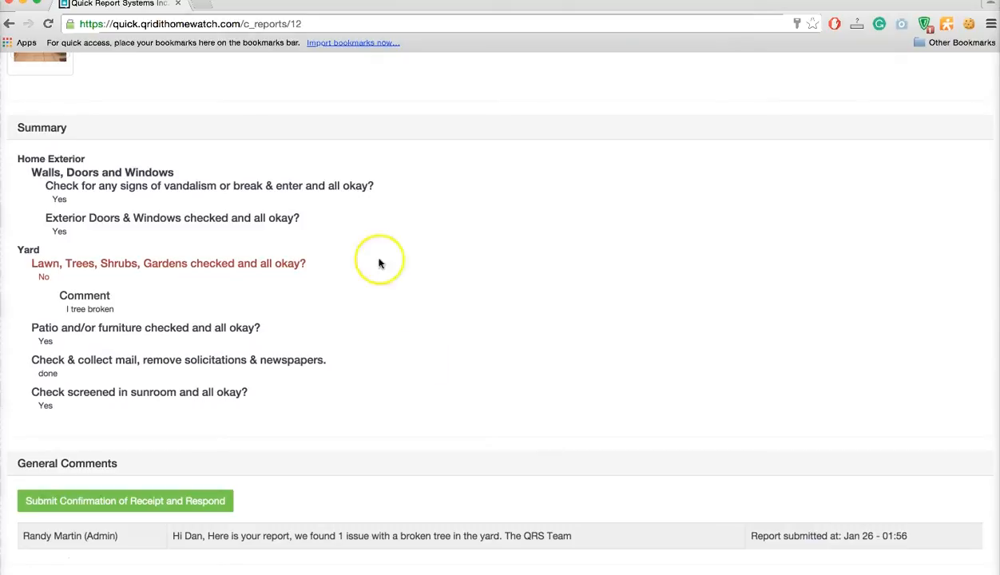
mouse_move(303, 324)
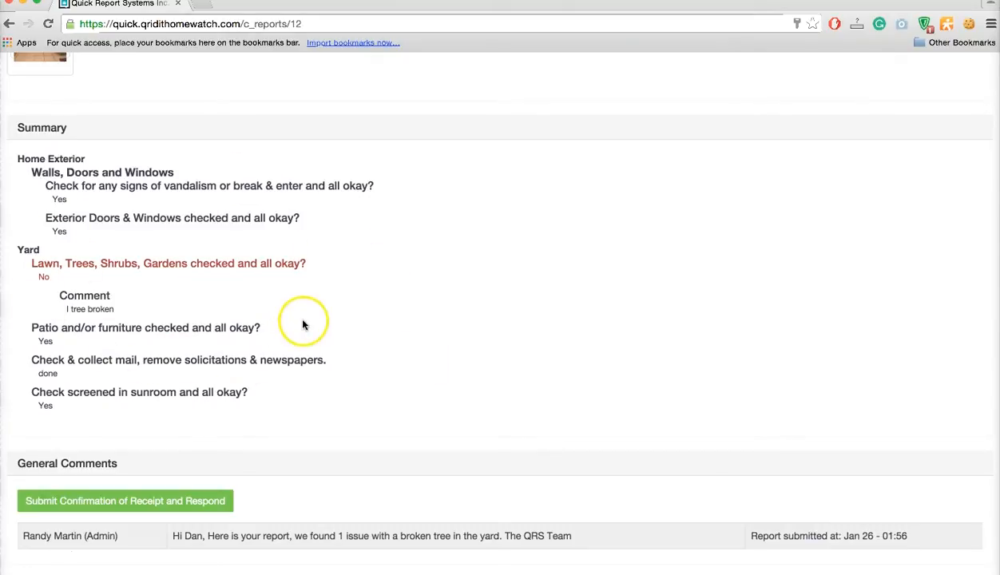
mouse_move(335, 278)
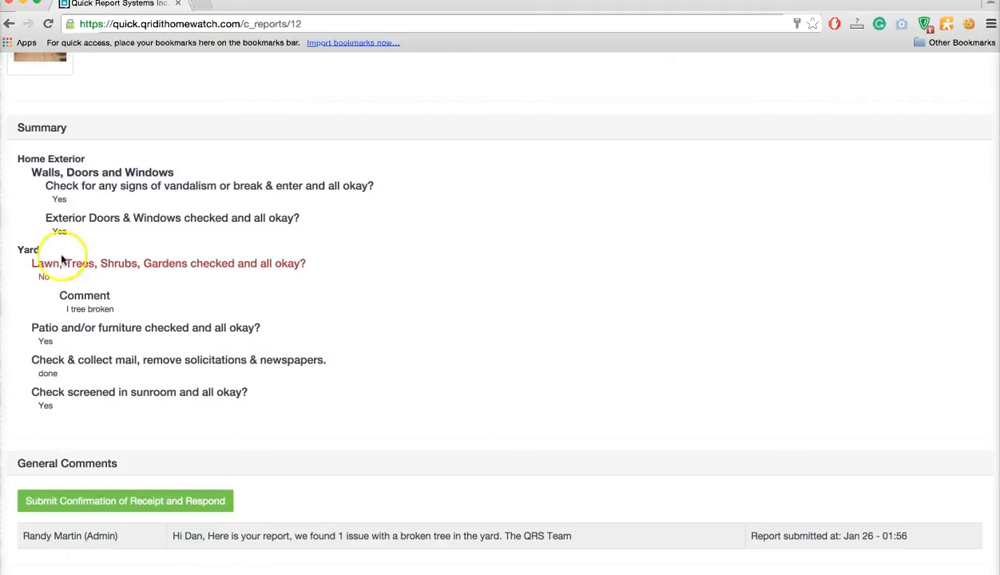
mouse_move(107, 278)
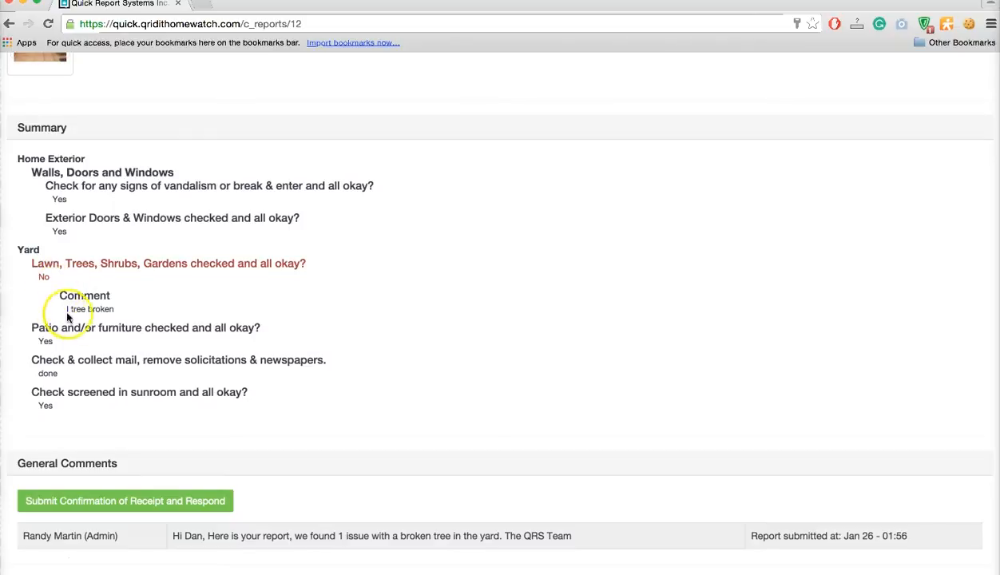
scroll("down", 3)
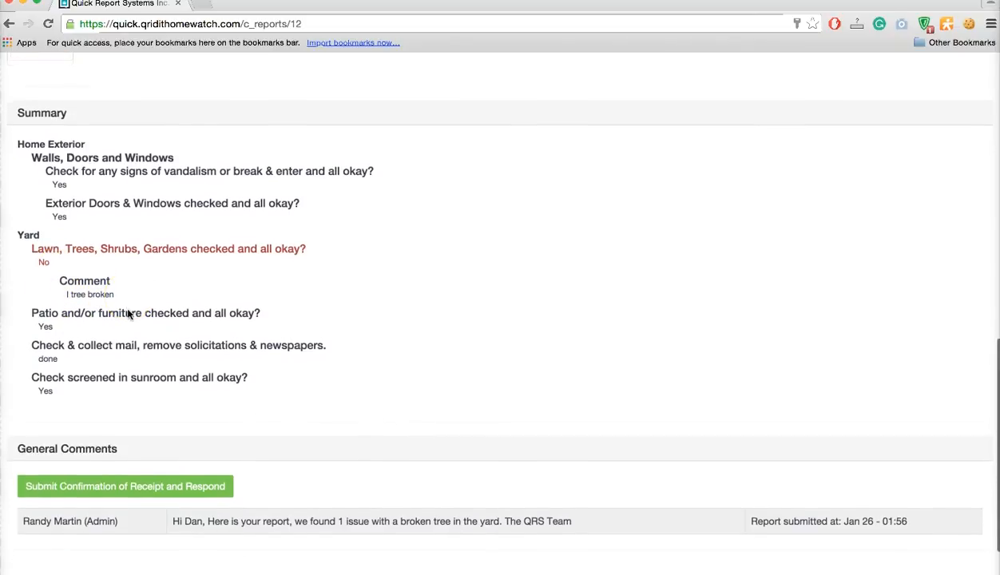
scroll("down", 3)
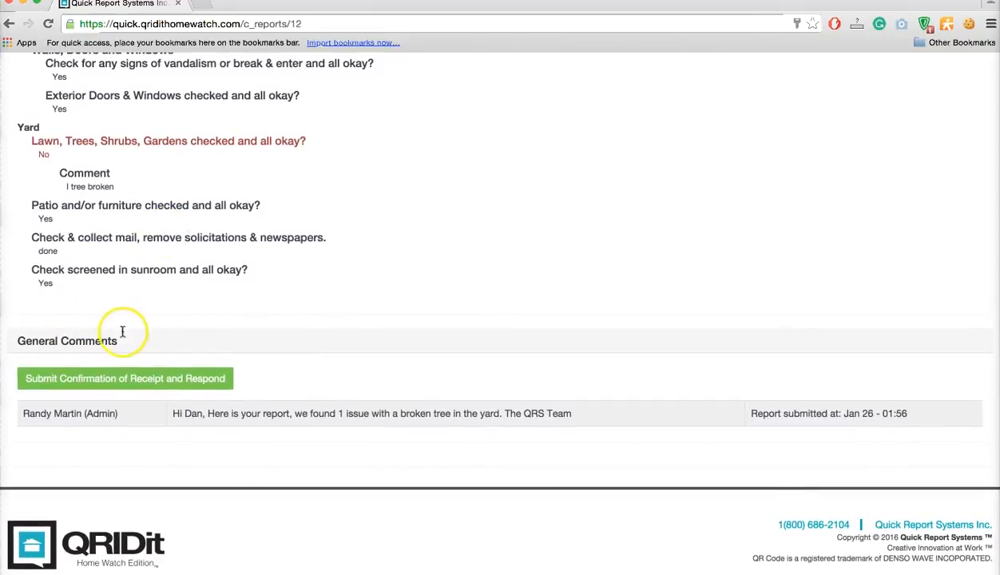
mouse_move(211, 487)
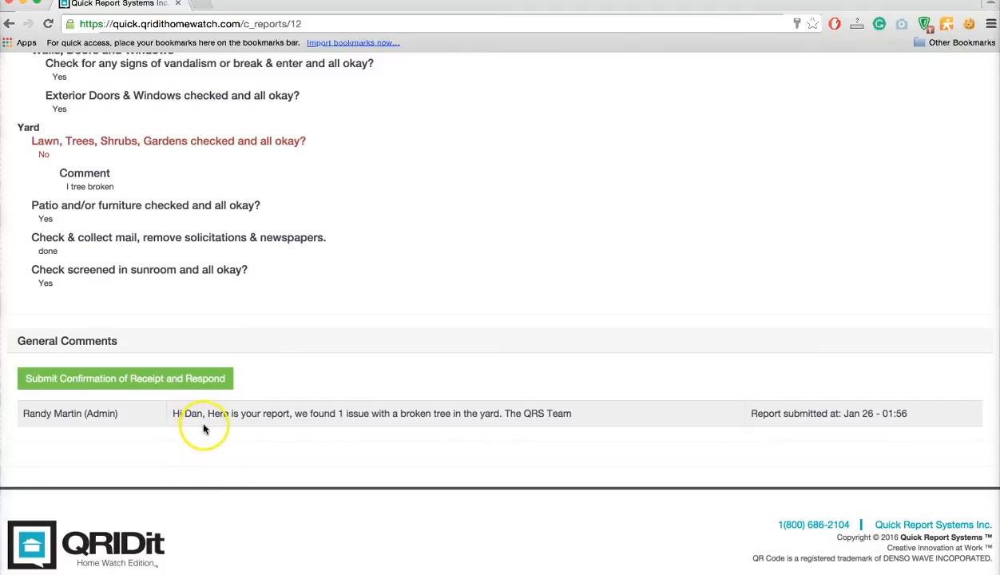
mouse_move(332, 432)
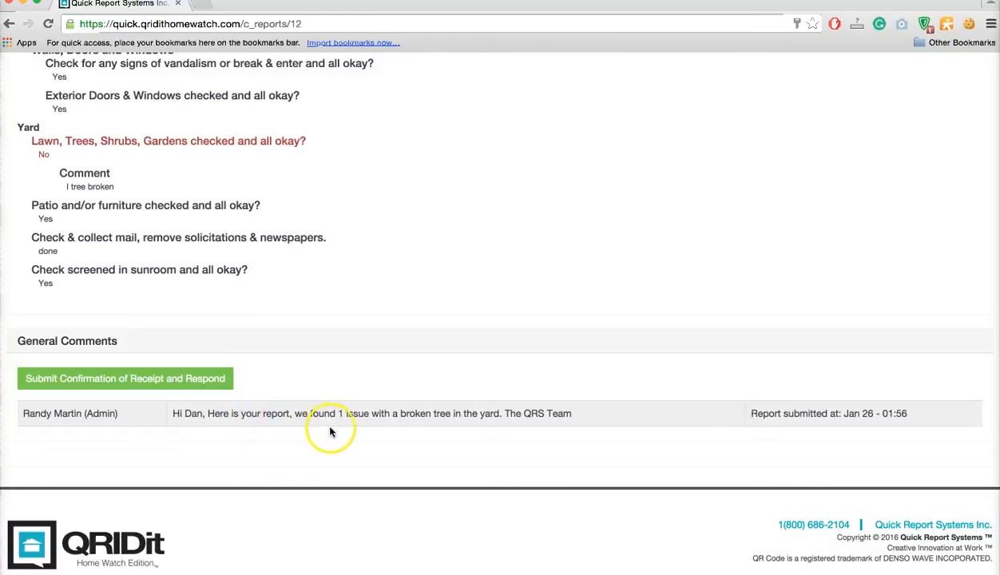
mouse_move(461, 431)
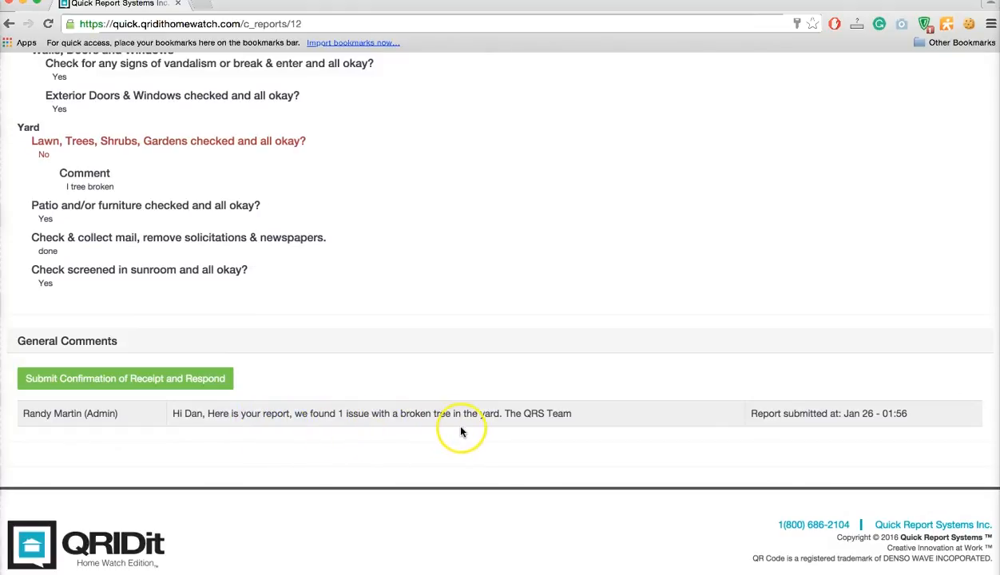
mouse_move(623, 444)
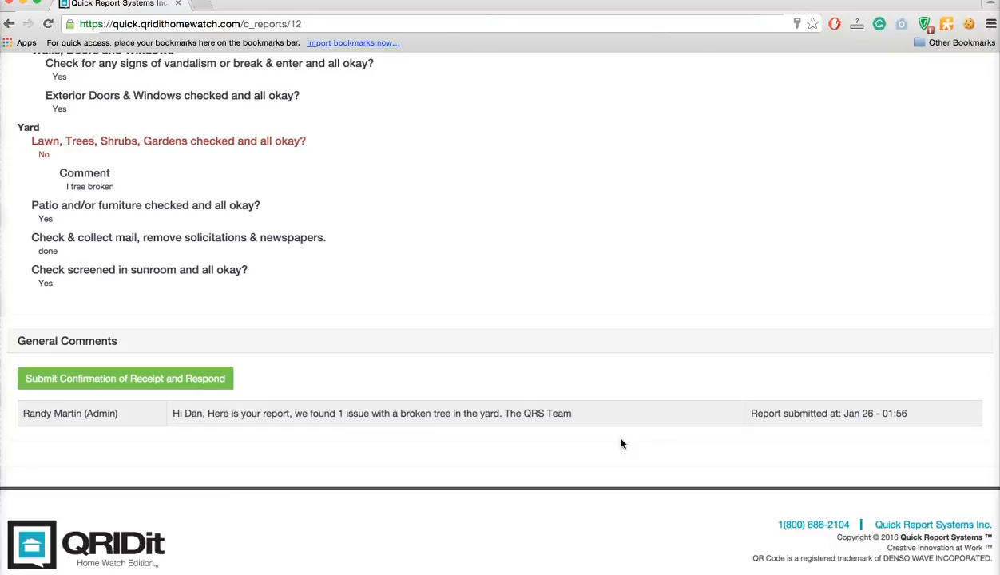
mouse_move(159, 418)
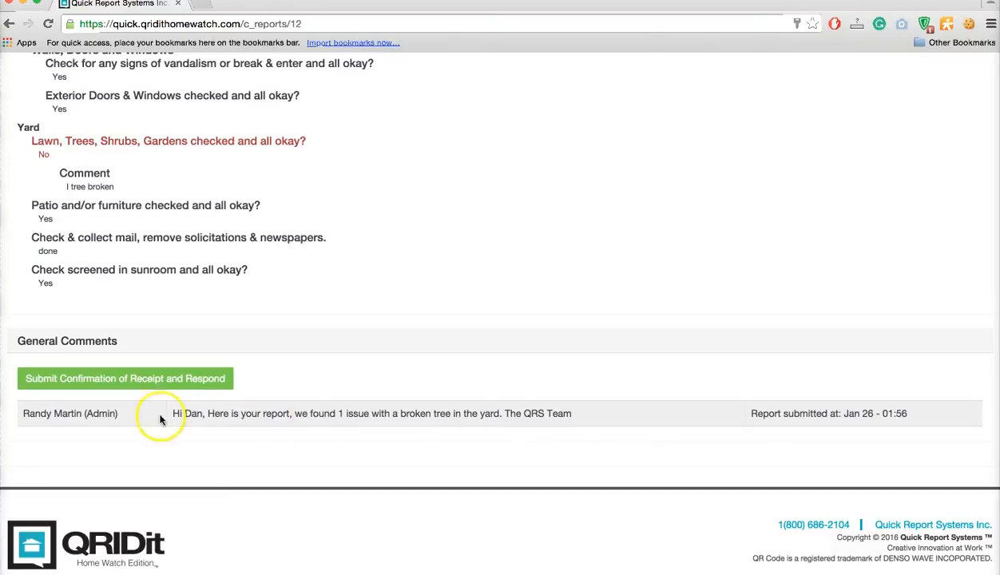
mouse_move(94, 378)
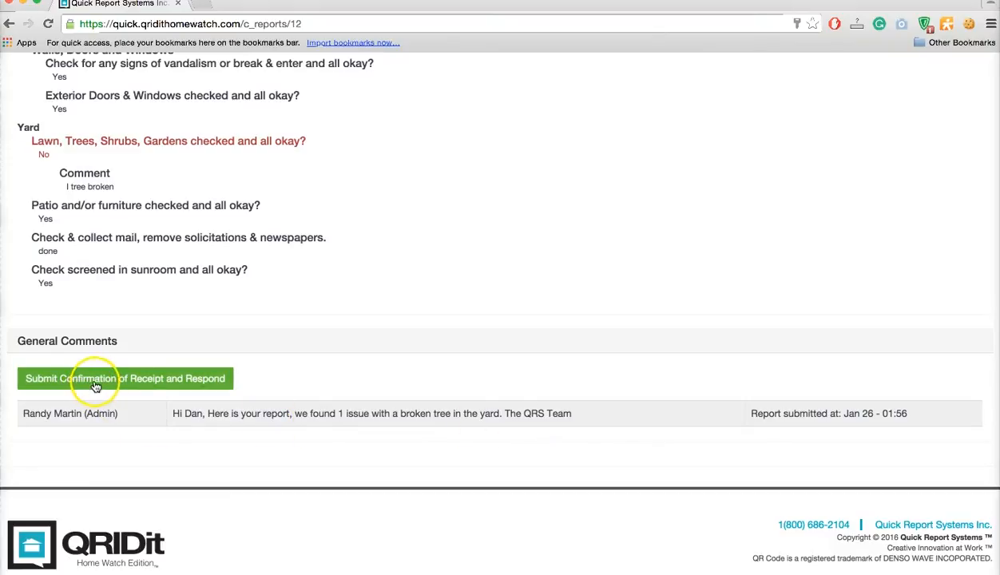
mouse_move(199, 378)
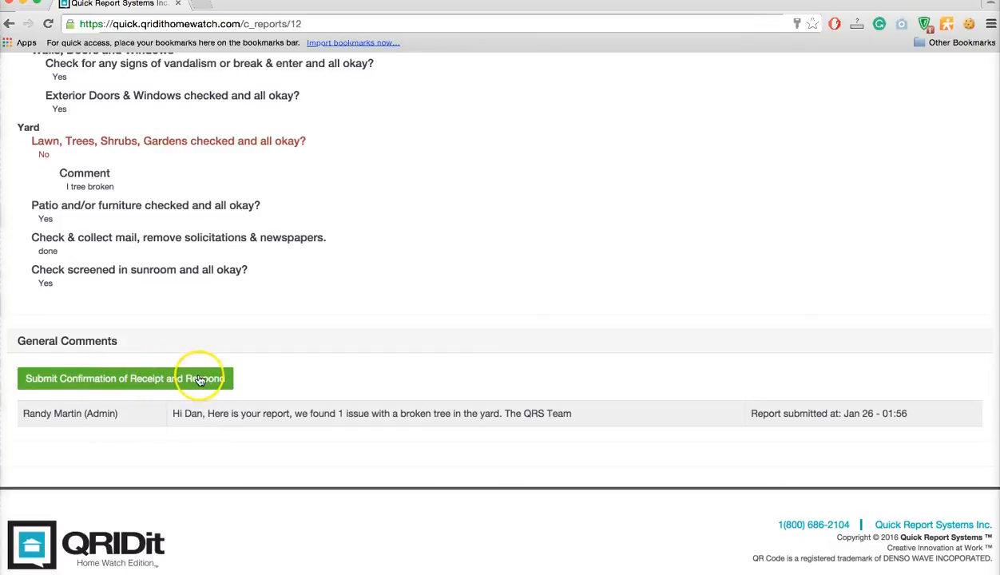
Begin the receipt confirmation with a comment thanking the QRS Team and asking if the tree was fixed.
left_click(125, 377)
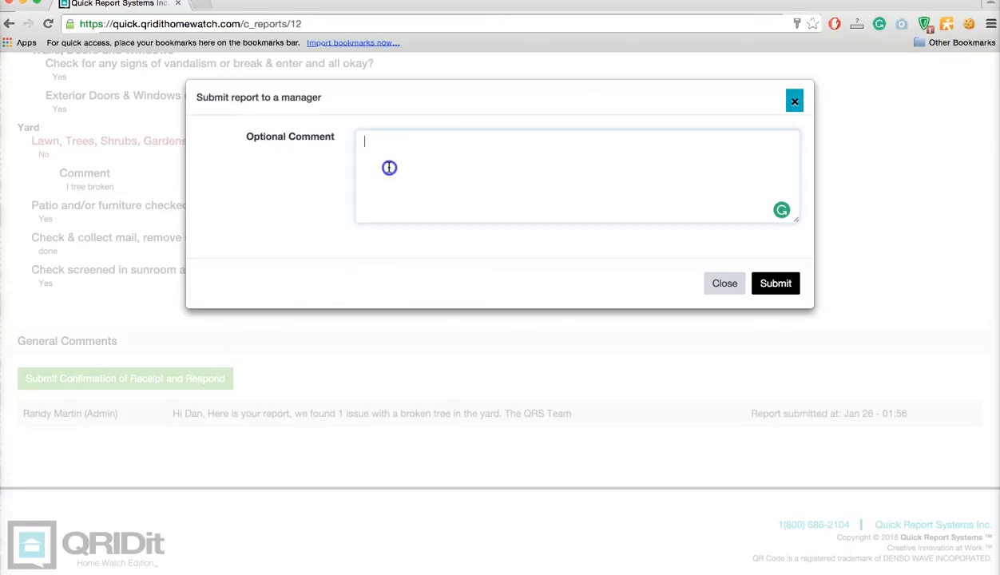
type("Hi QR")
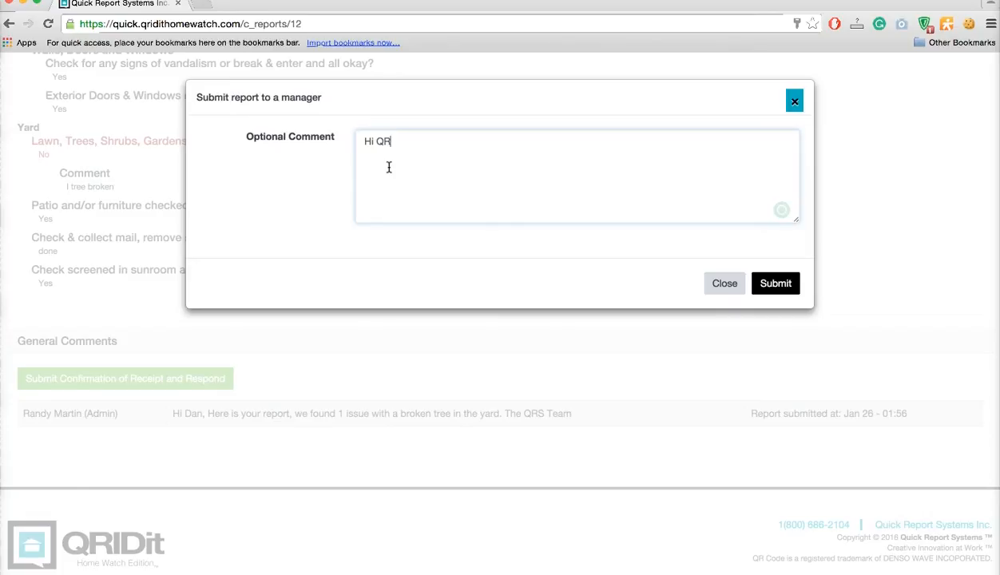
type("S Team,")
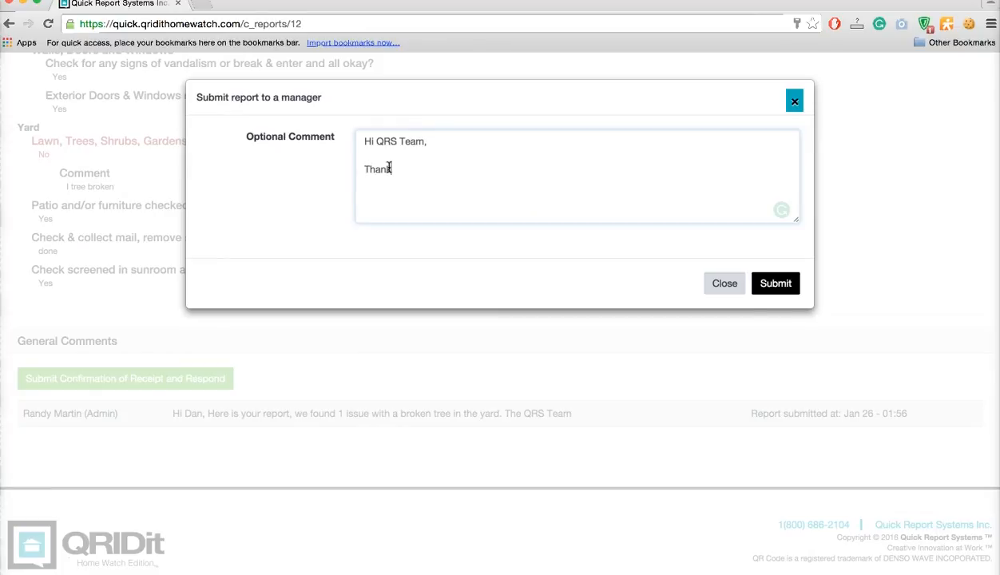
type("you for the update and repor")
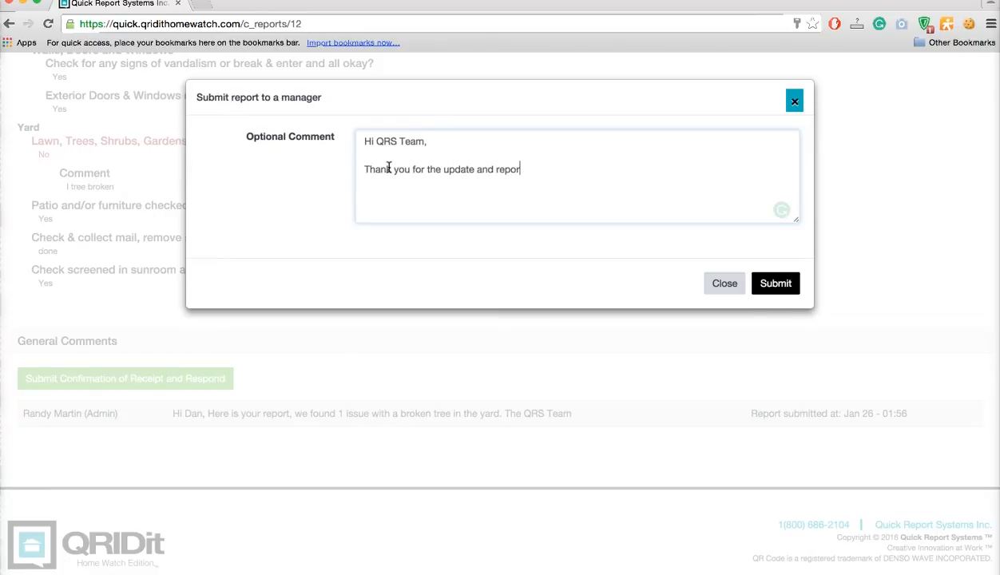
type("can you")
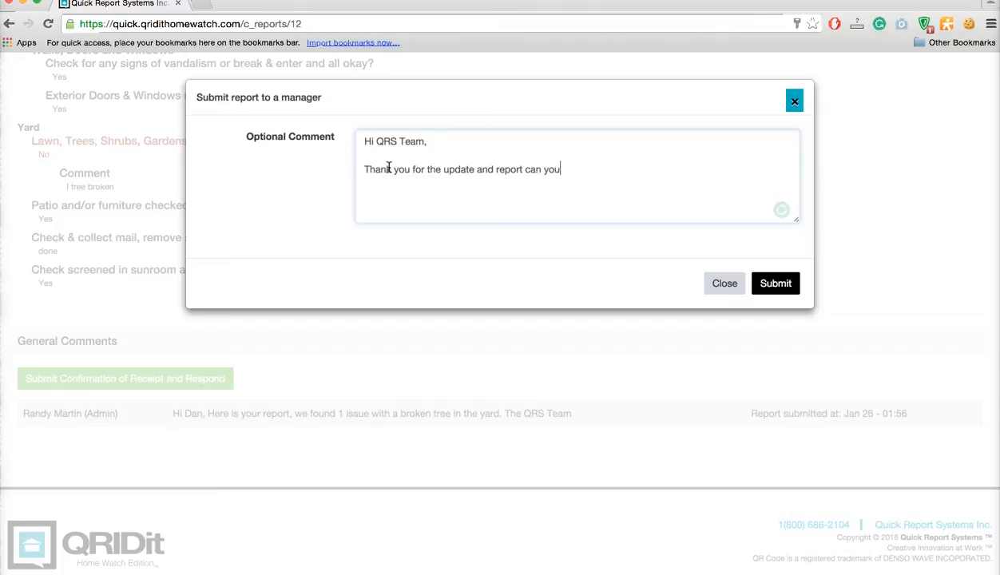
type("tell me if")
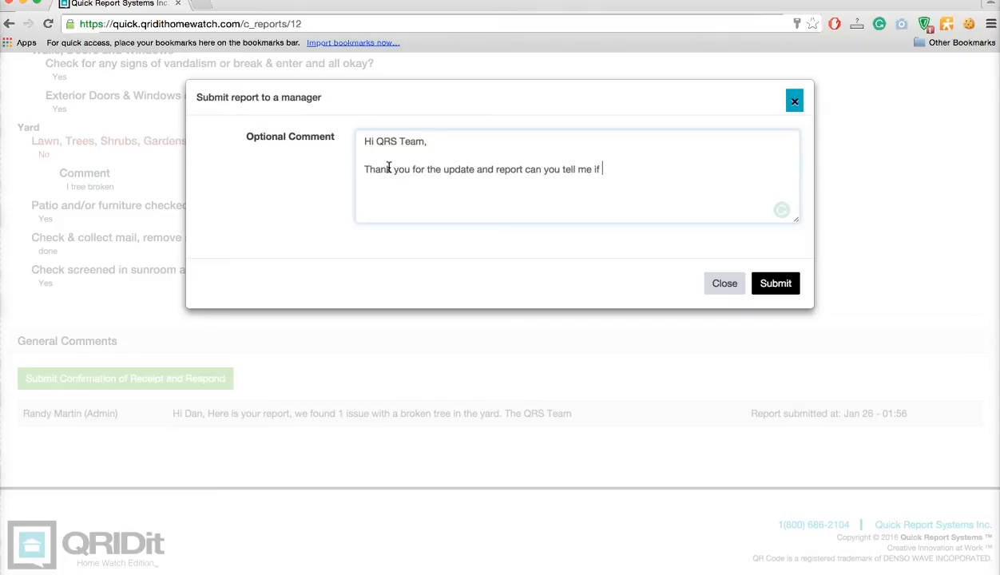
type("the tree wa")
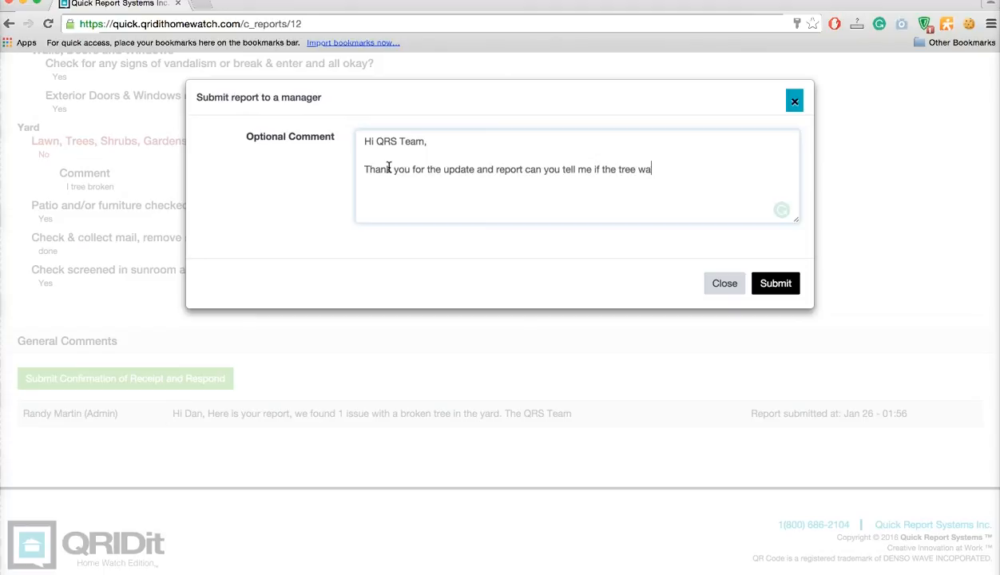
type("s fixed?")
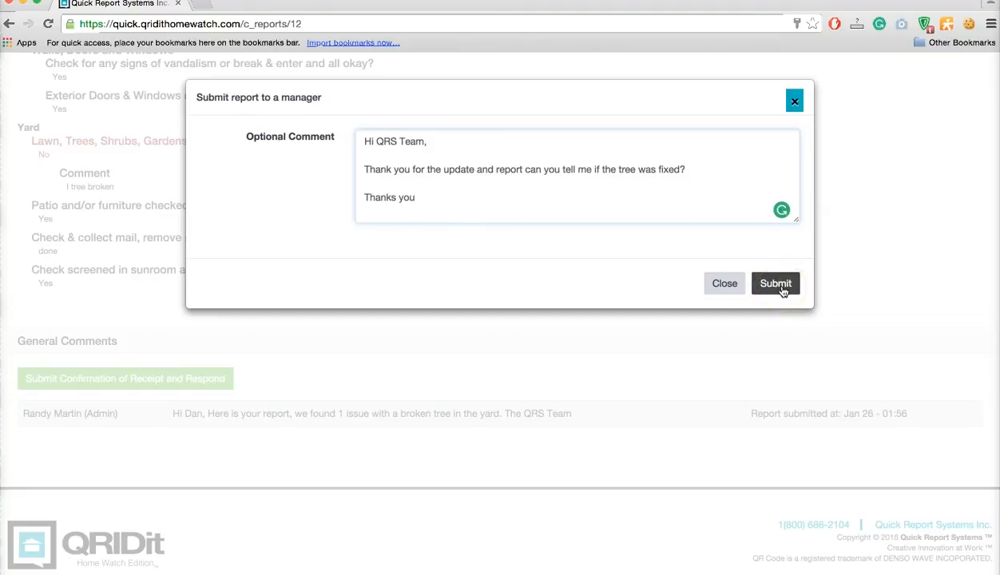
Submit the confirmation so the tree-fix question appears under General Comments.
left_click(775, 282)
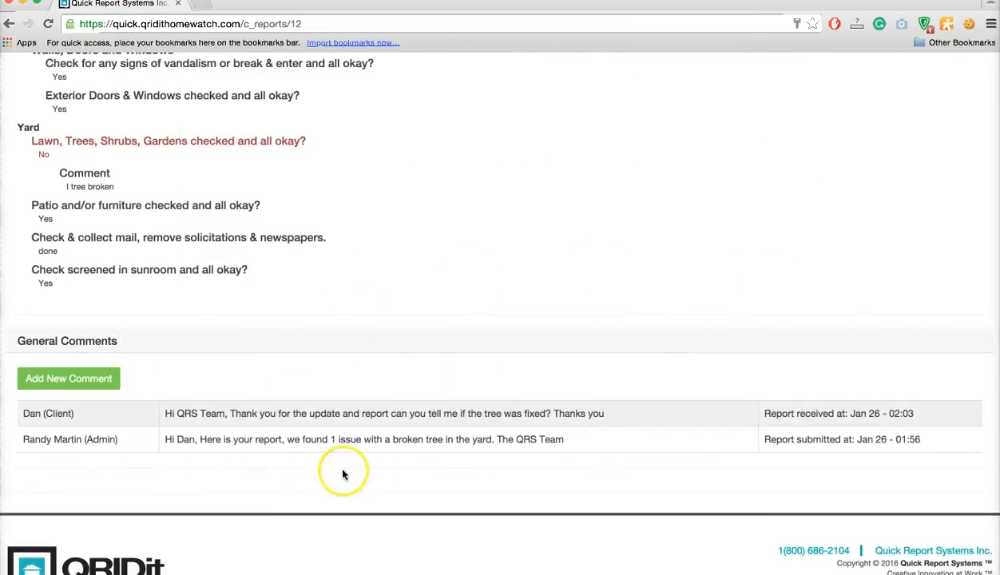
mouse_move(424, 476)
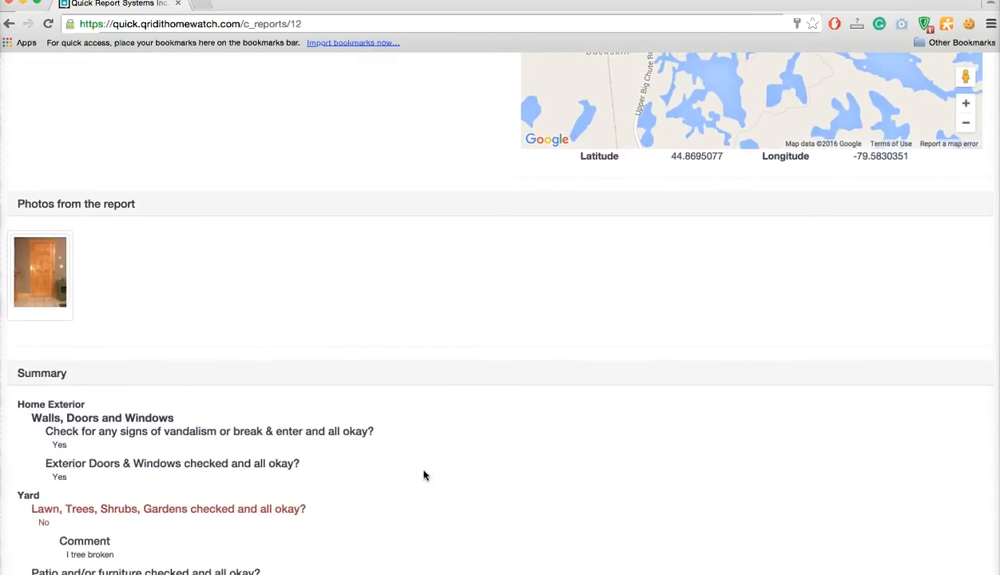
scroll("down", 3)
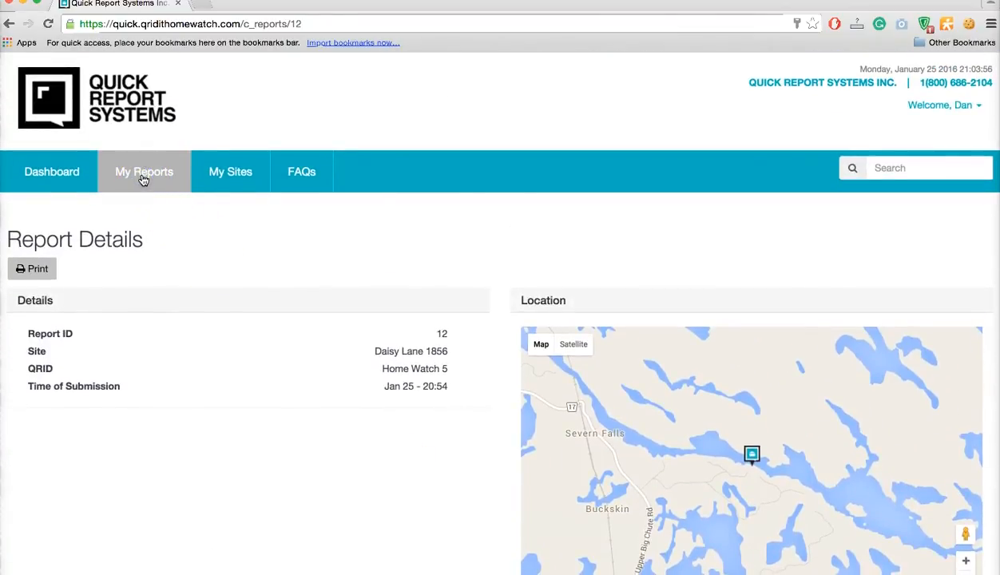
Go to My Reports, where report 12 now shows a reply time and the client's comment.
left_click(144, 171)
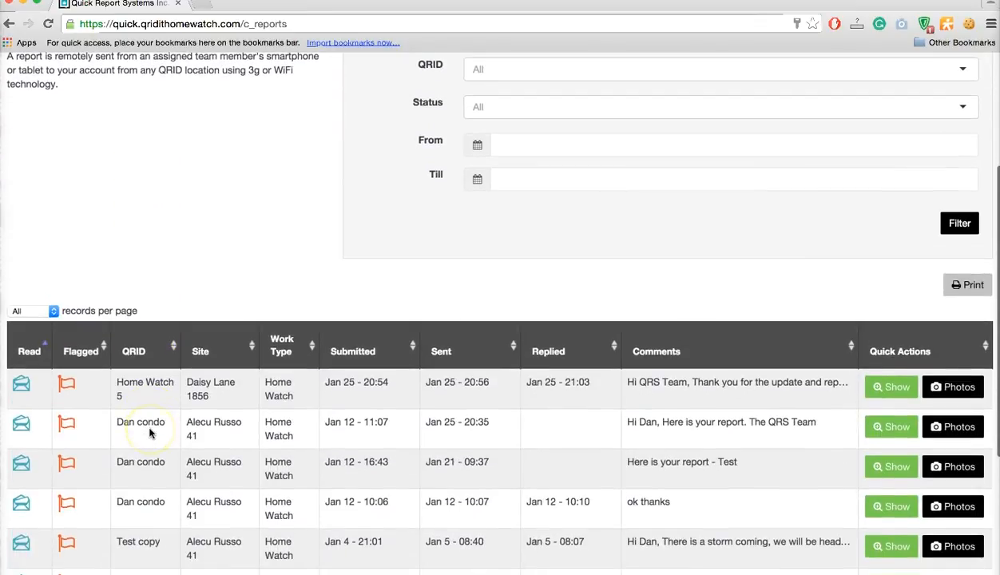
scroll("down", 3)
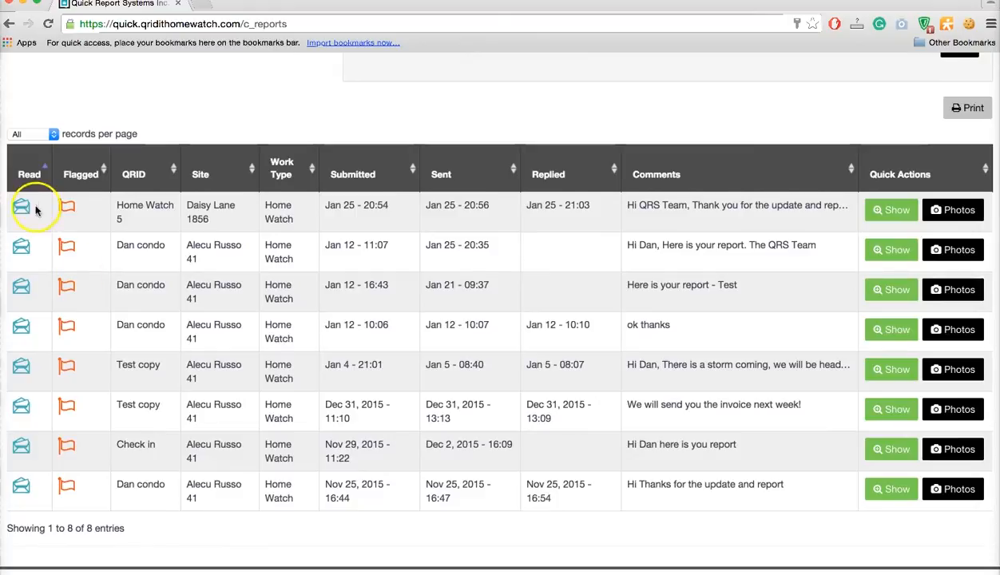
left_click(892, 209)
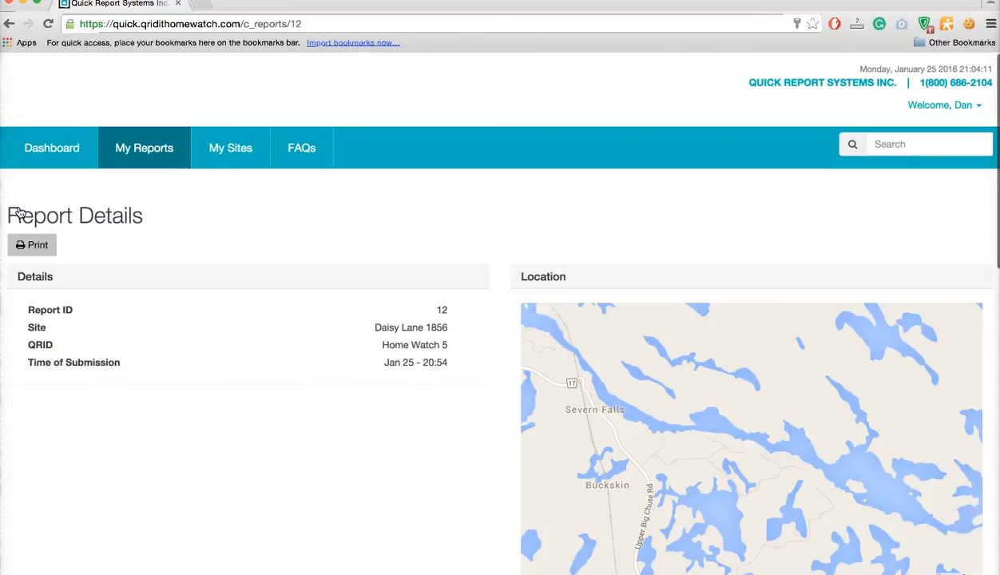
scroll("down", 3)
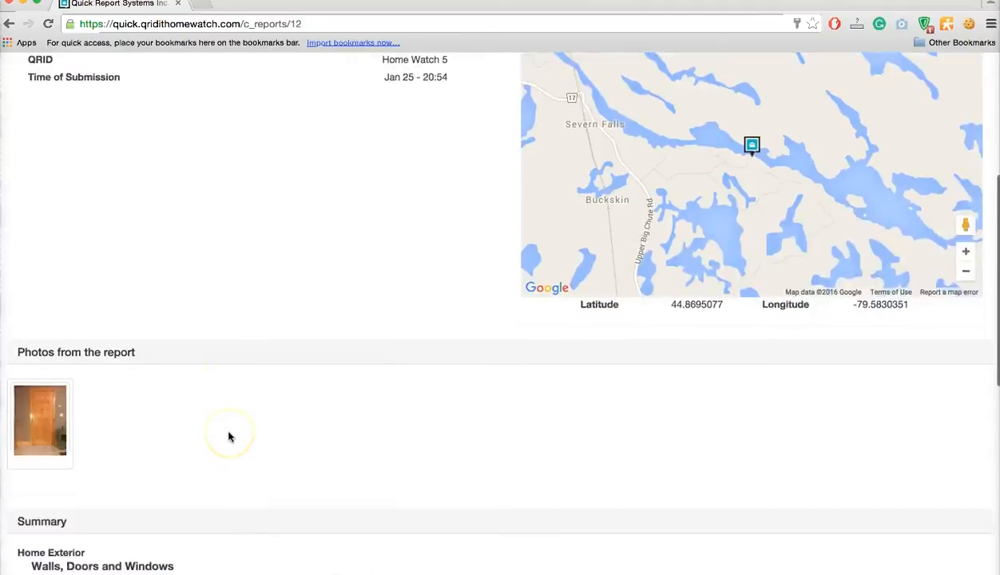
scroll("down", 3)
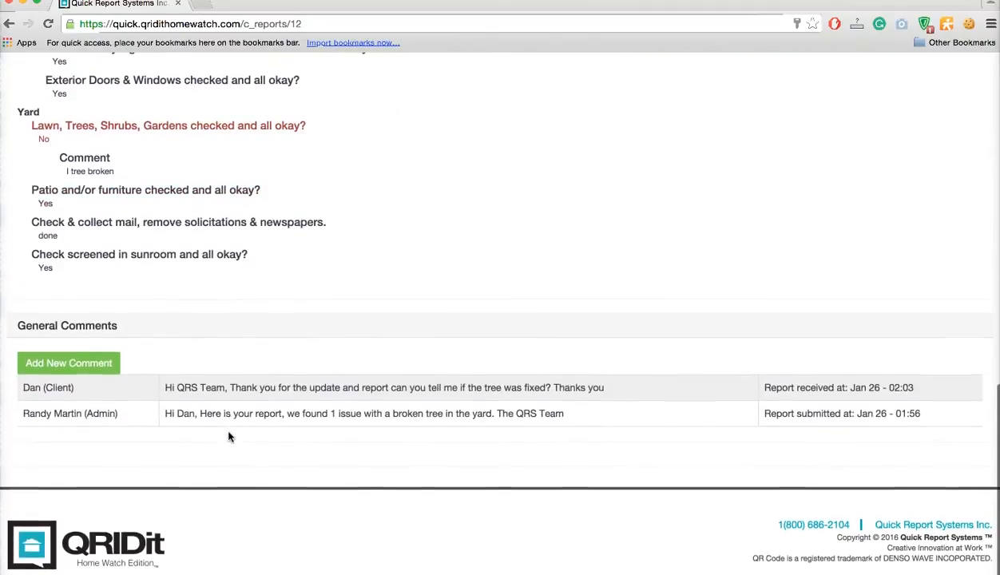